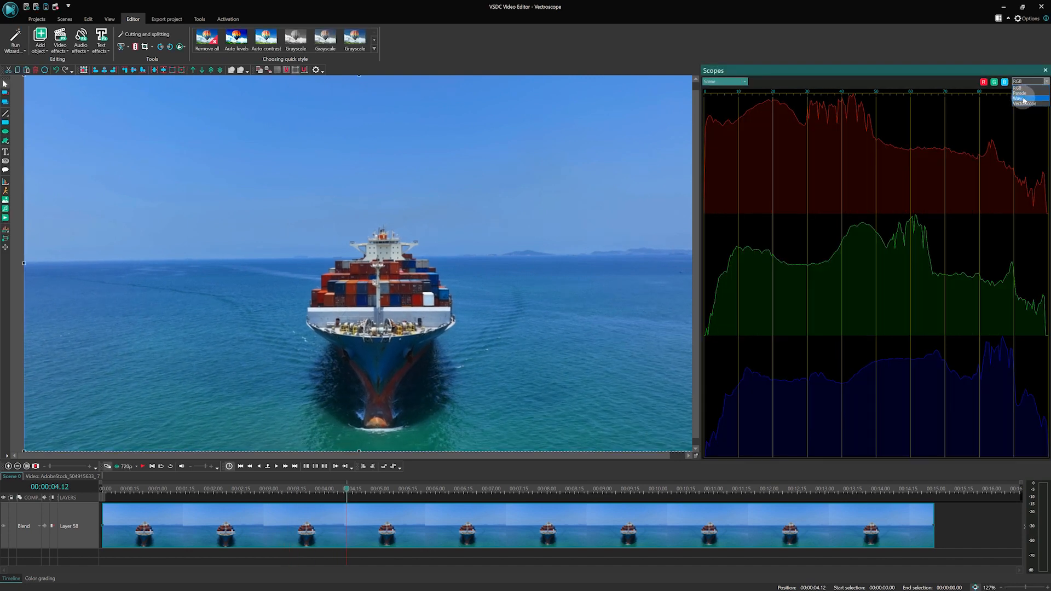
# Switch the scope display type, toggle the waveform between monochrome and colour, and scrub through the ink clip
pyautogui.click(1022, 97)
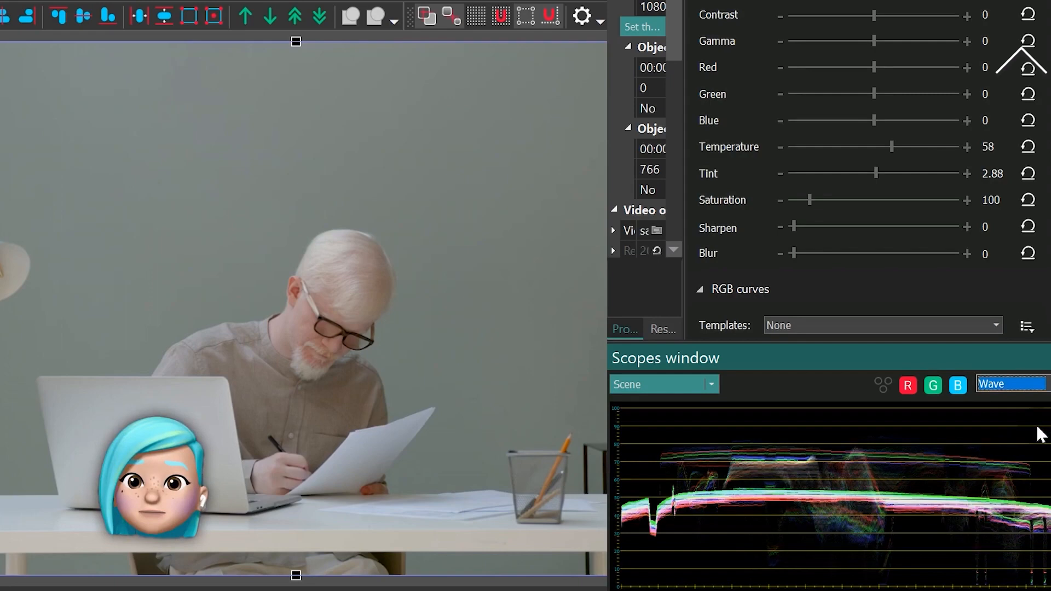
pyautogui.click(884, 385)
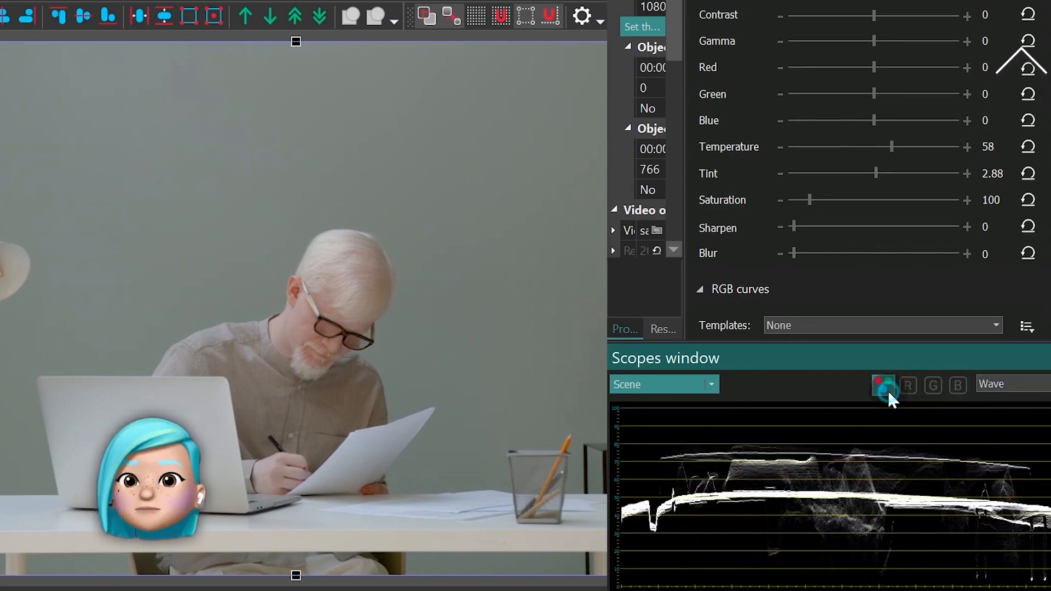
pyautogui.click(909, 384)
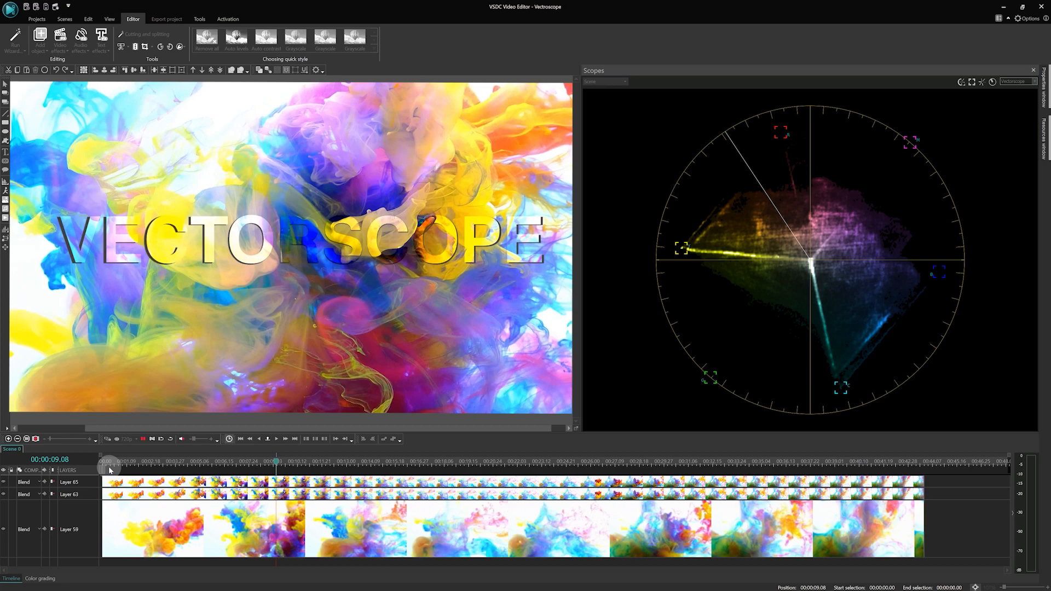
pyautogui.moveTo(276, 462); pyautogui.dragTo(392, 463)
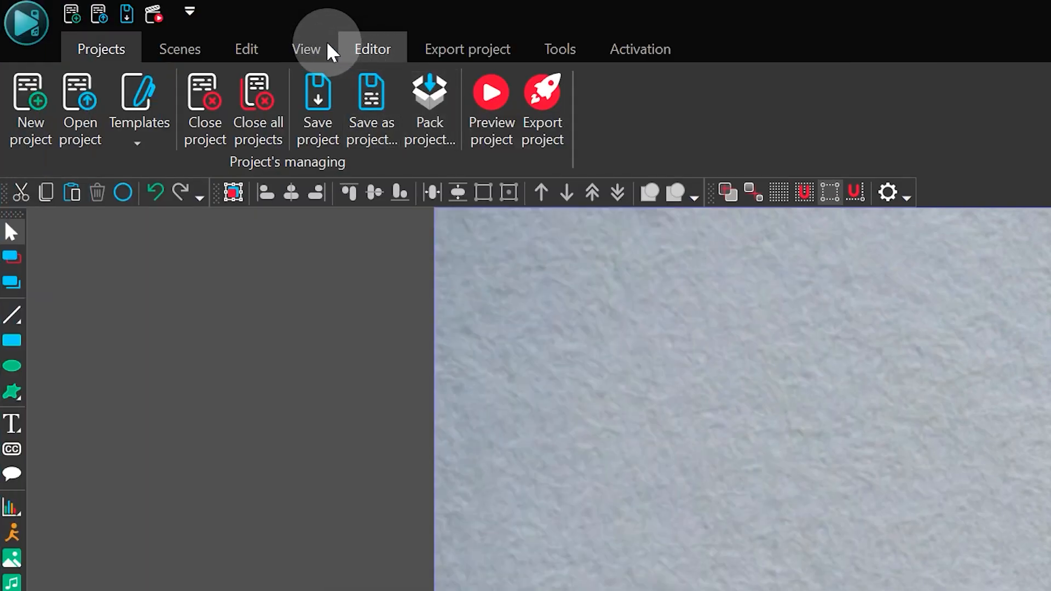
# Show the Scopes window from the View menu and list its scope types
pyautogui.click(306, 49)
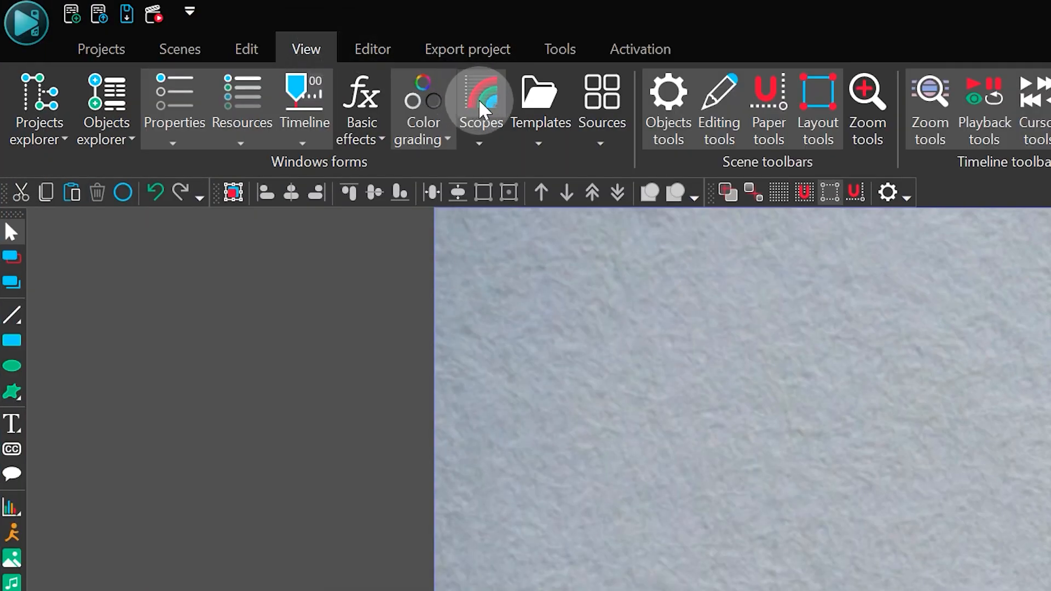
pyautogui.click(480, 107)
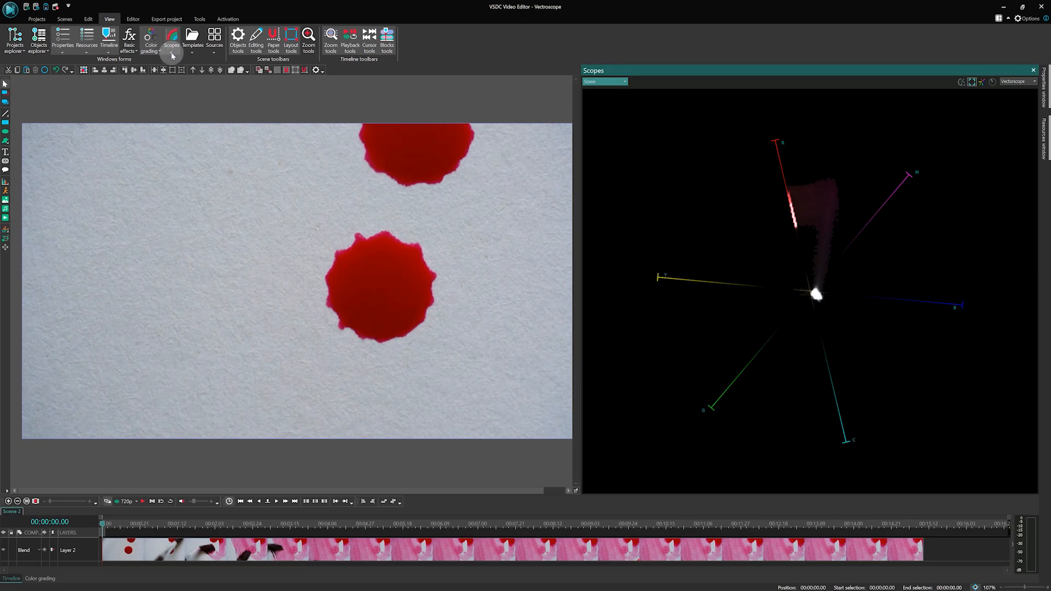
pyautogui.click(1016, 81)
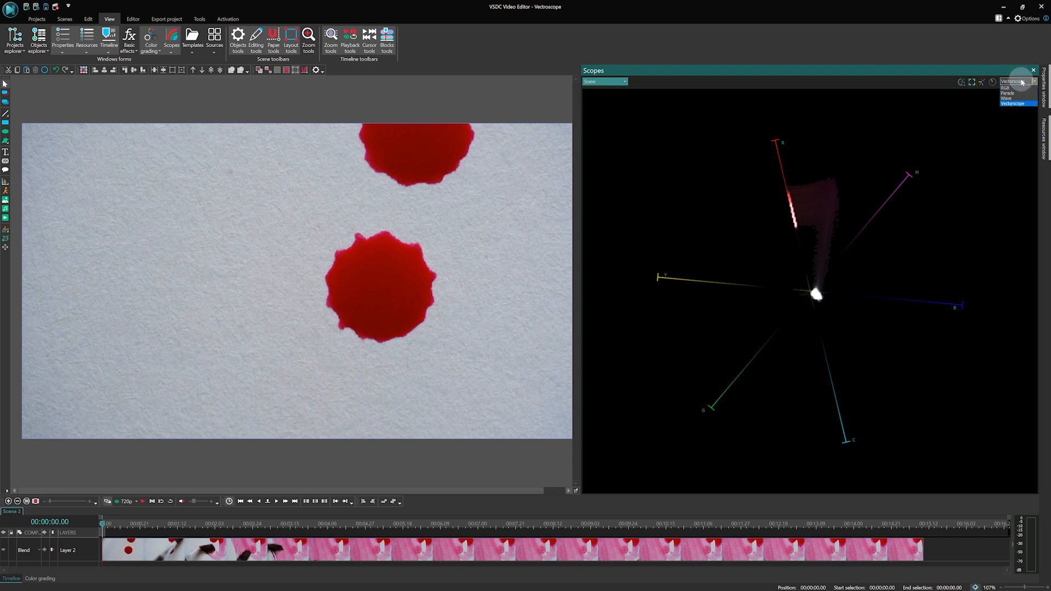
# Cycle the scope through RGB histogram, RGB parade and waveform, then back to the vectorscope
pyautogui.click(1005, 88)
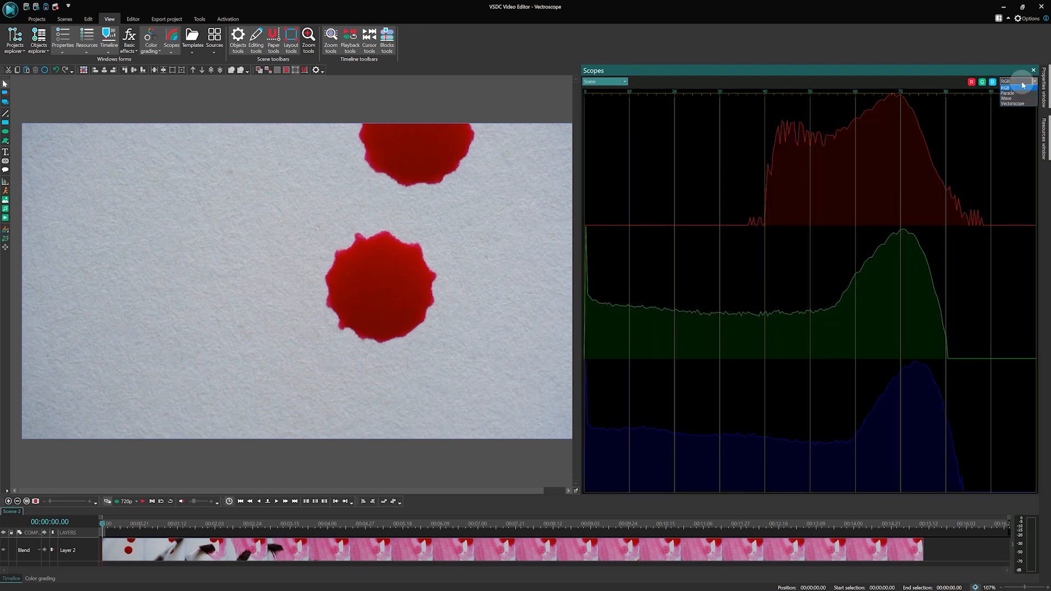
pyautogui.click(1008, 88)
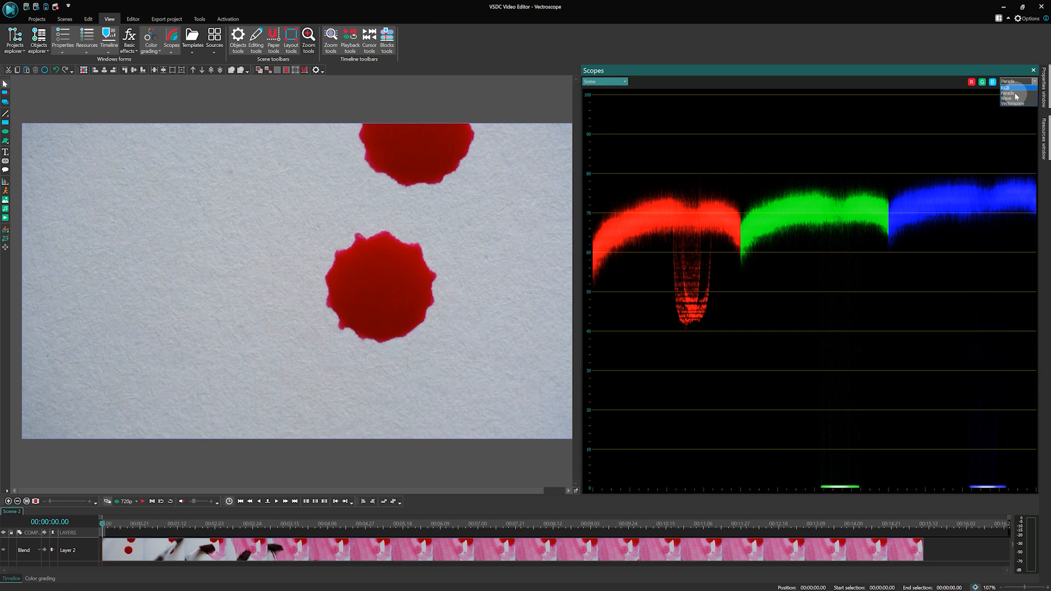
pyautogui.click(1005, 97)
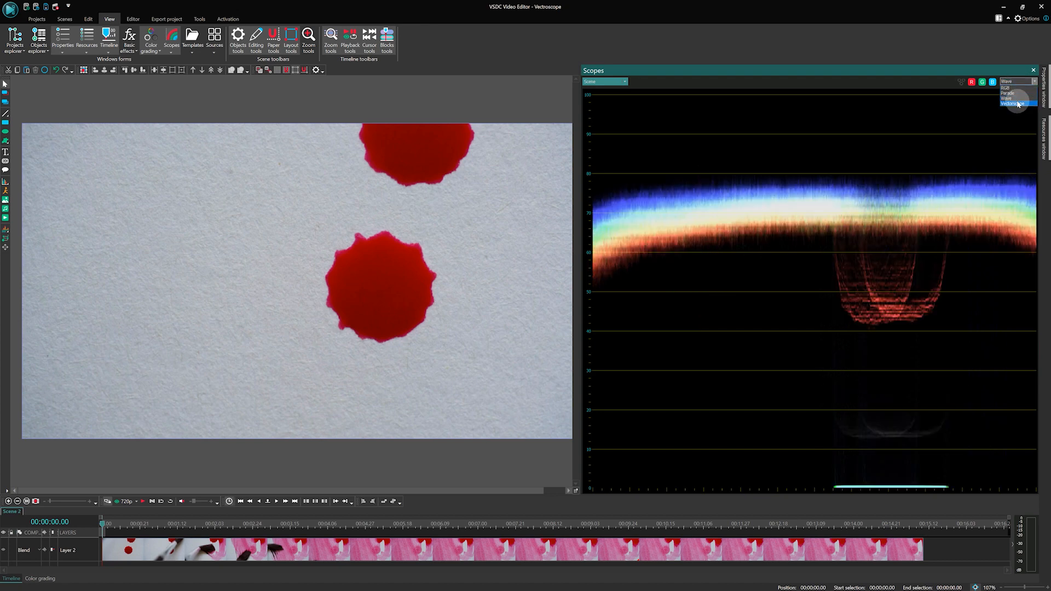
pyautogui.click(1017, 104)
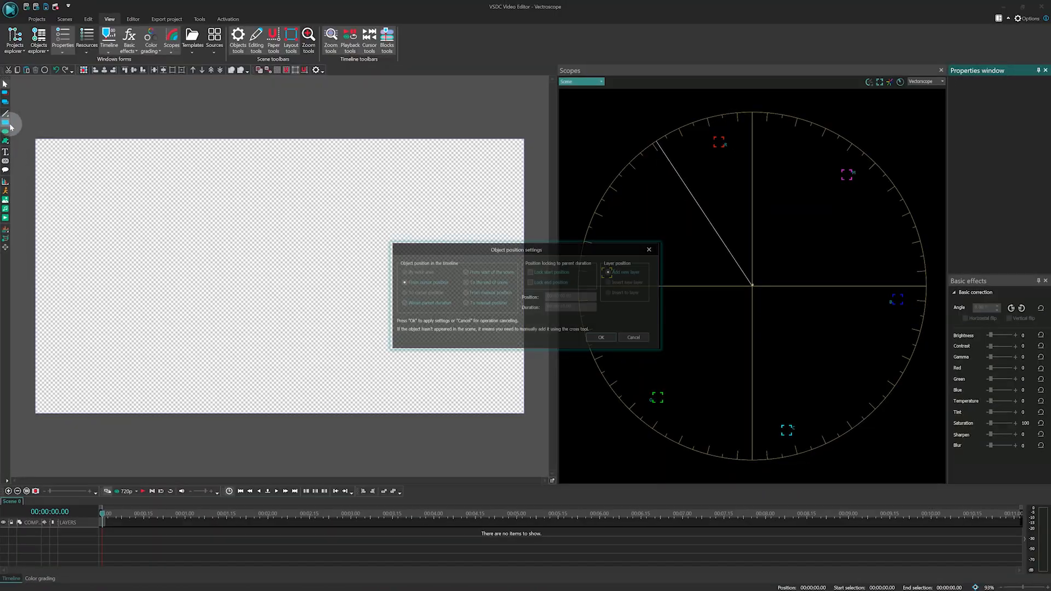
# Place the red rectangle at the parent's full size and vary its Saturation slider back and forth
pyautogui.click(601, 336)
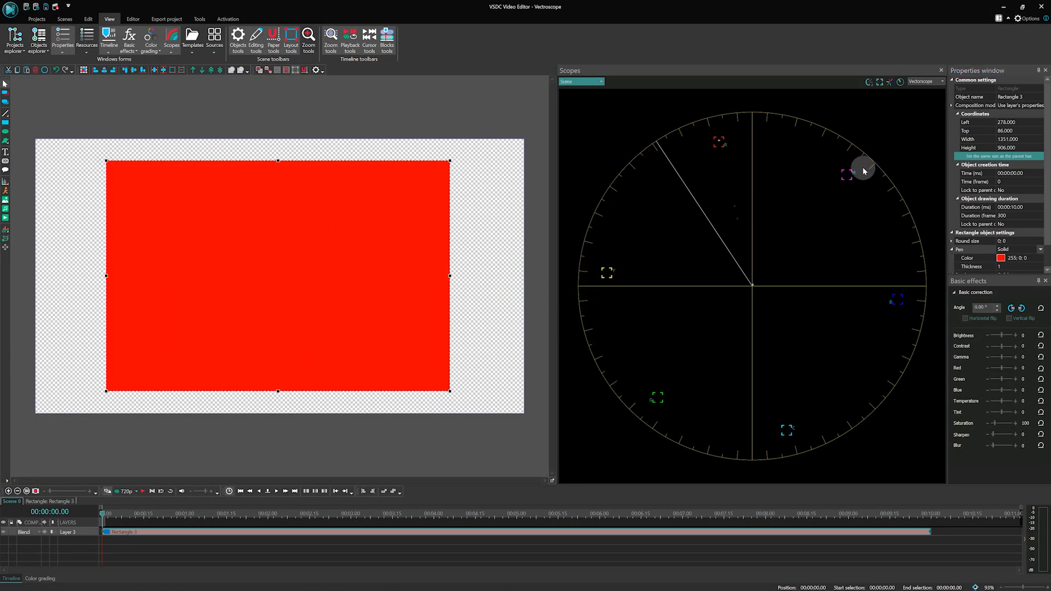
pyautogui.click(996, 156)
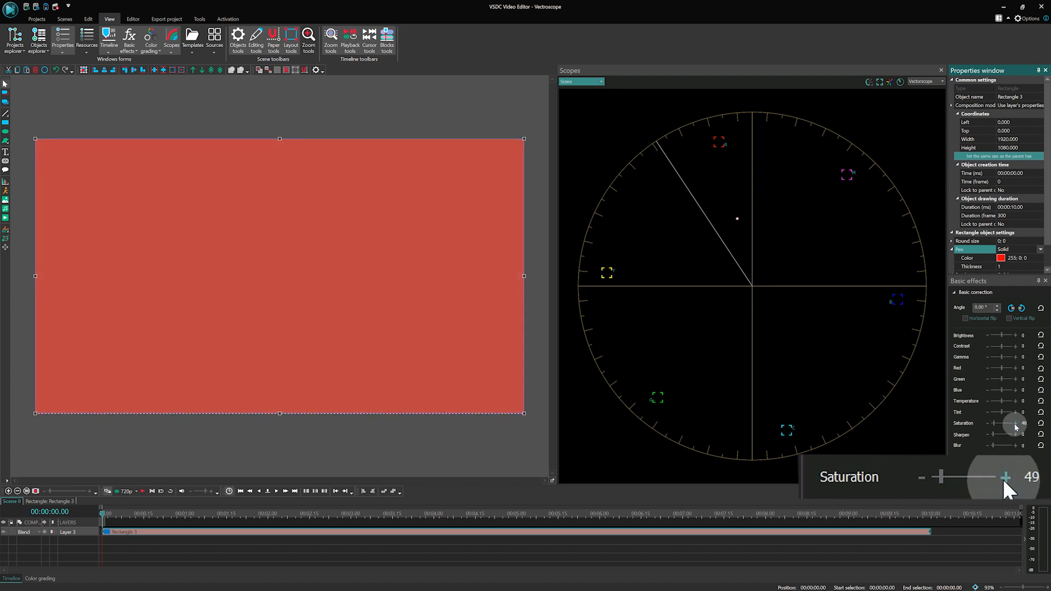
pyautogui.moveTo(1016, 428); pyautogui.dragTo(999, 416)
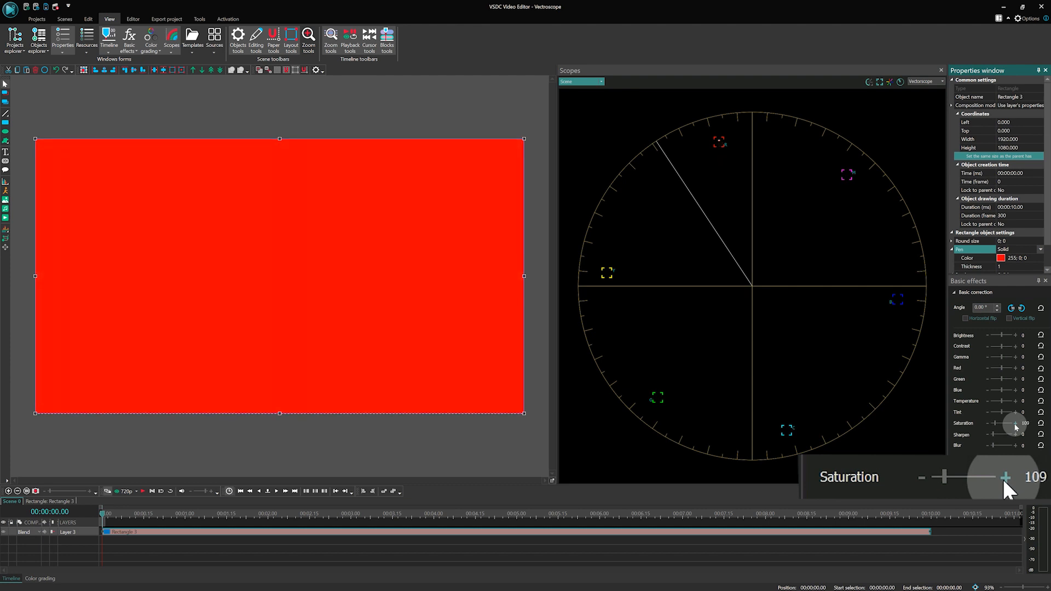
pyautogui.moveTo(993, 427); pyautogui.dragTo(1014, 427)
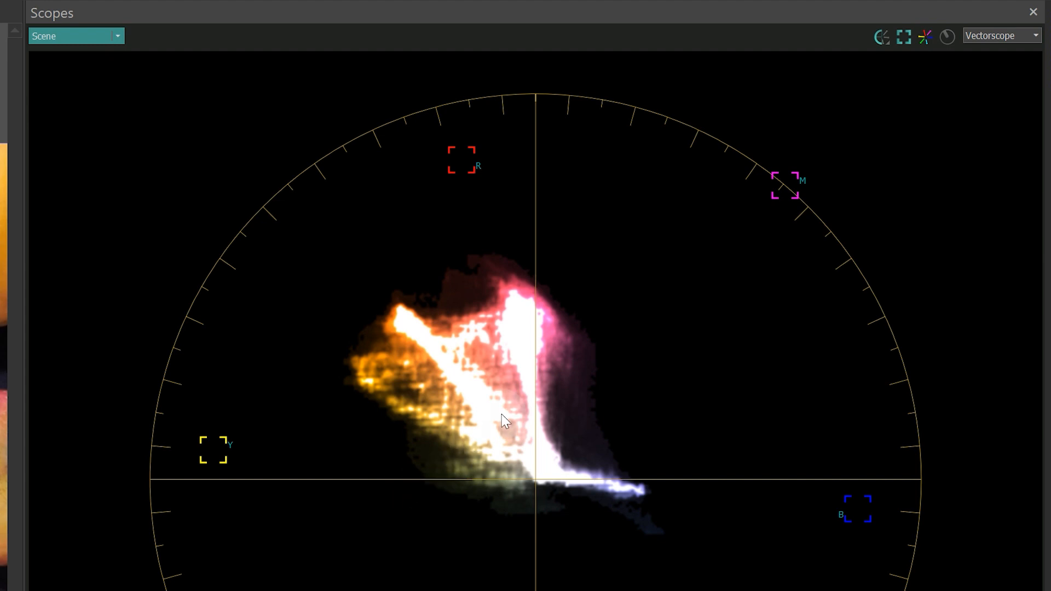
# Switch the vectorscope view to hue vectors, then hide its graticules and vectors
pyautogui.click(881, 36)
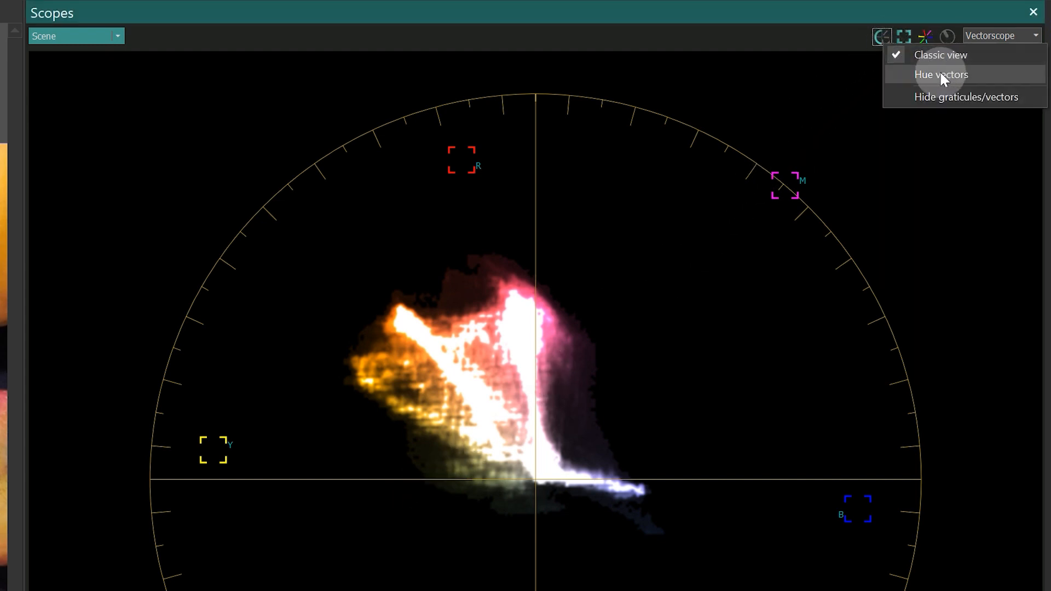
pyautogui.click(940, 74)
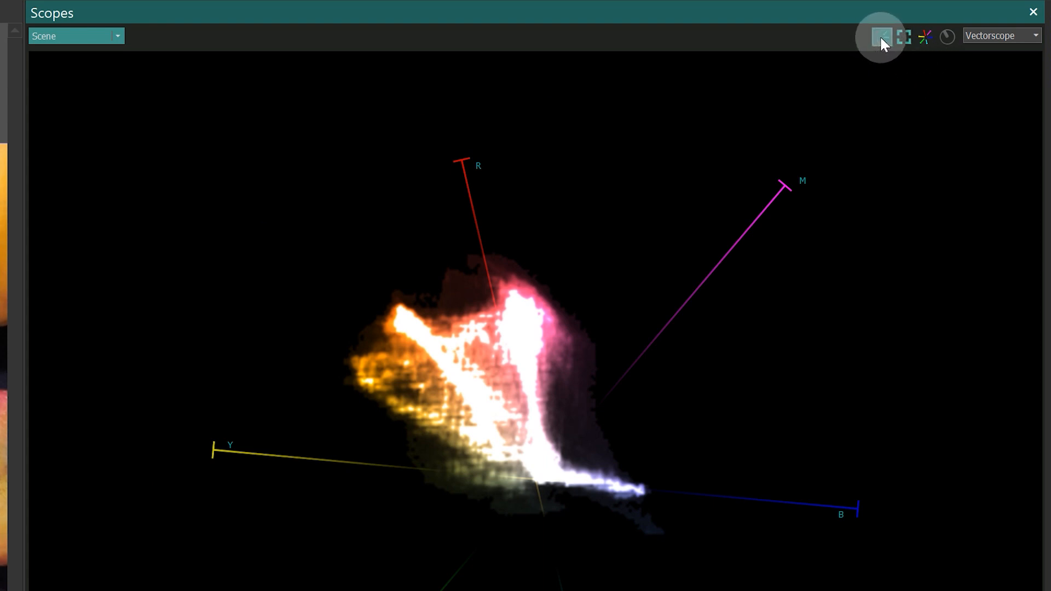
pyautogui.click(882, 36)
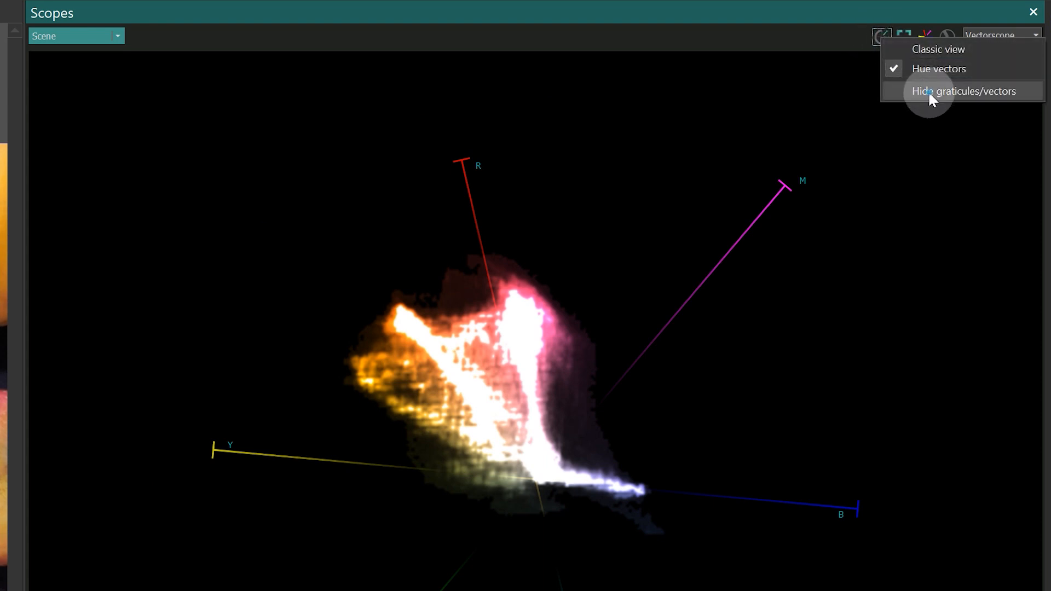
pyautogui.click(962, 90)
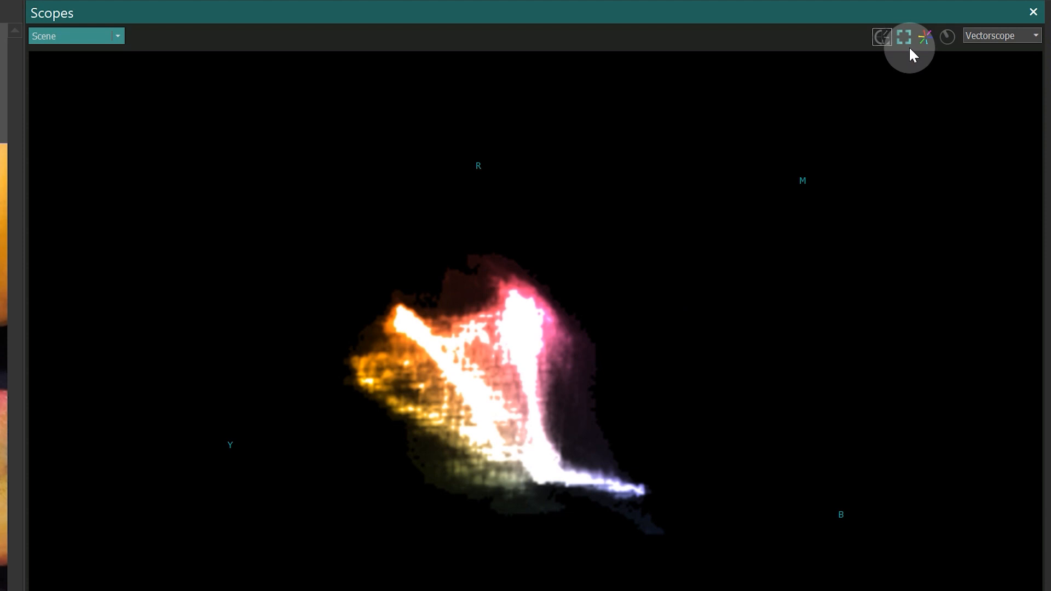
# Show the vectorscope trace in monochrome and toggle the skin tone line
pyautogui.click(904, 36)
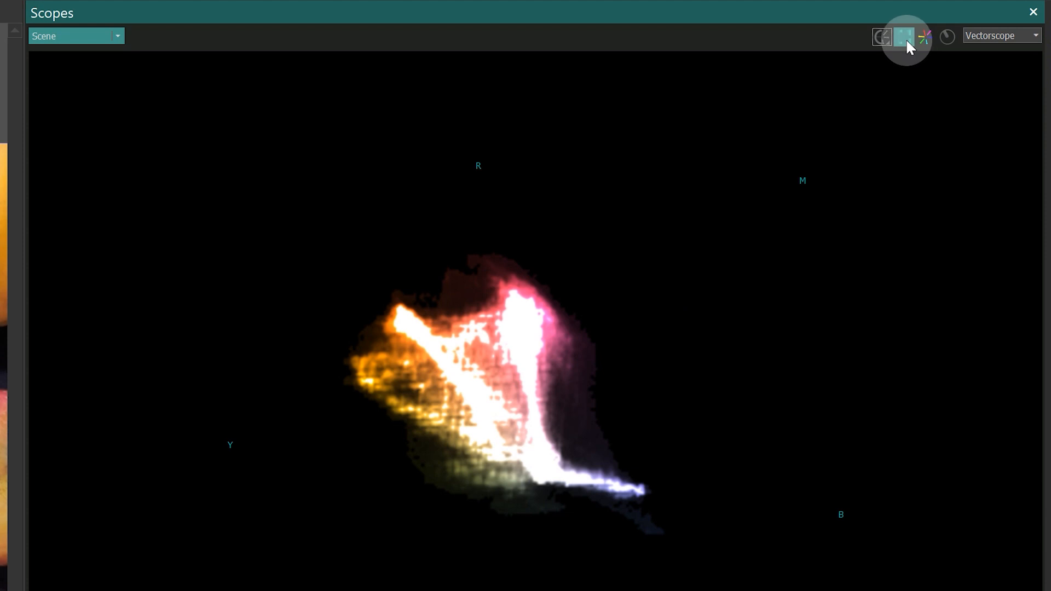
pyautogui.click(926, 36)
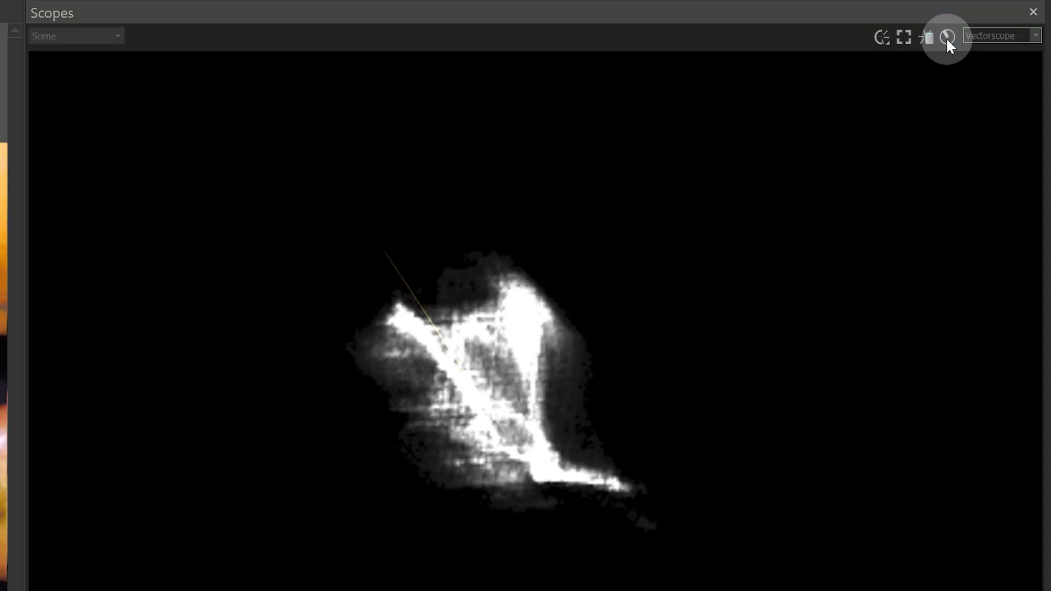
pyautogui.click(948, 36)
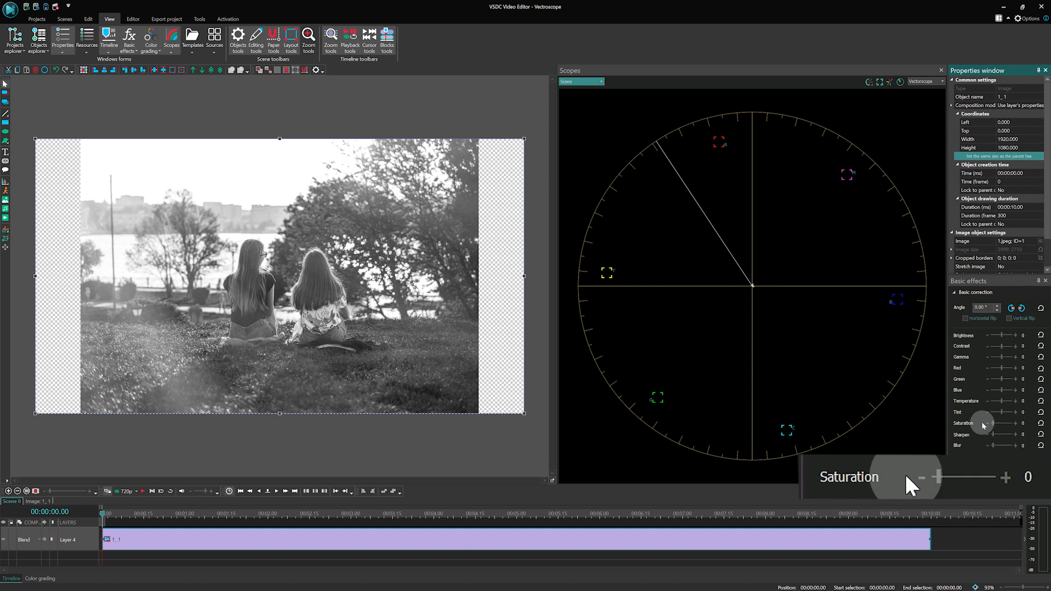
# Raise the photo's Saturation from 0 past 300, then return it to 100
pyautogui.click(1005, 476)
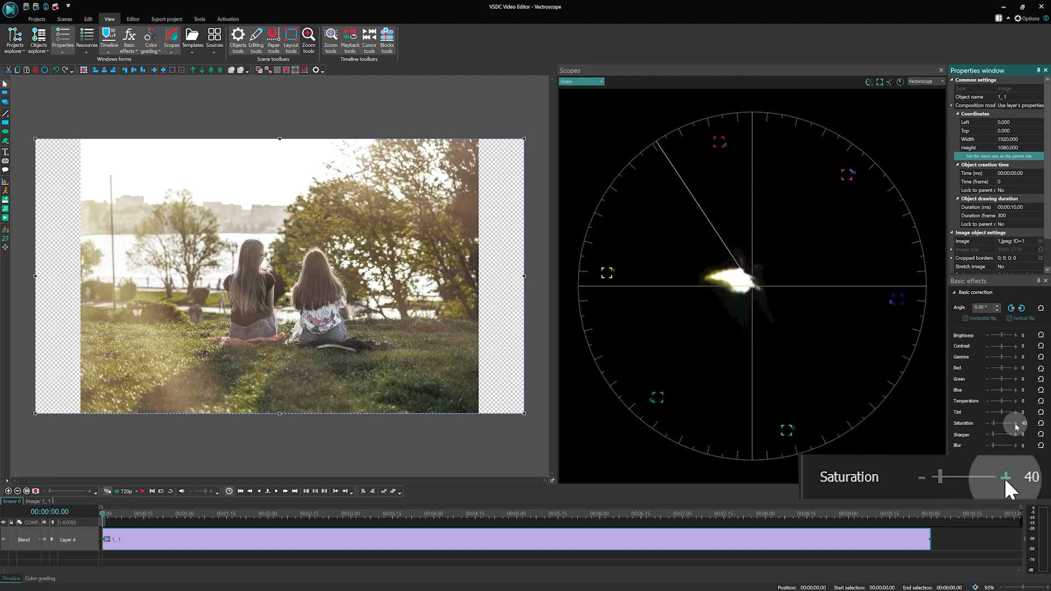
pyautogui.moveTo(1012, 428); pyautogui.dragTo(1023, 428)
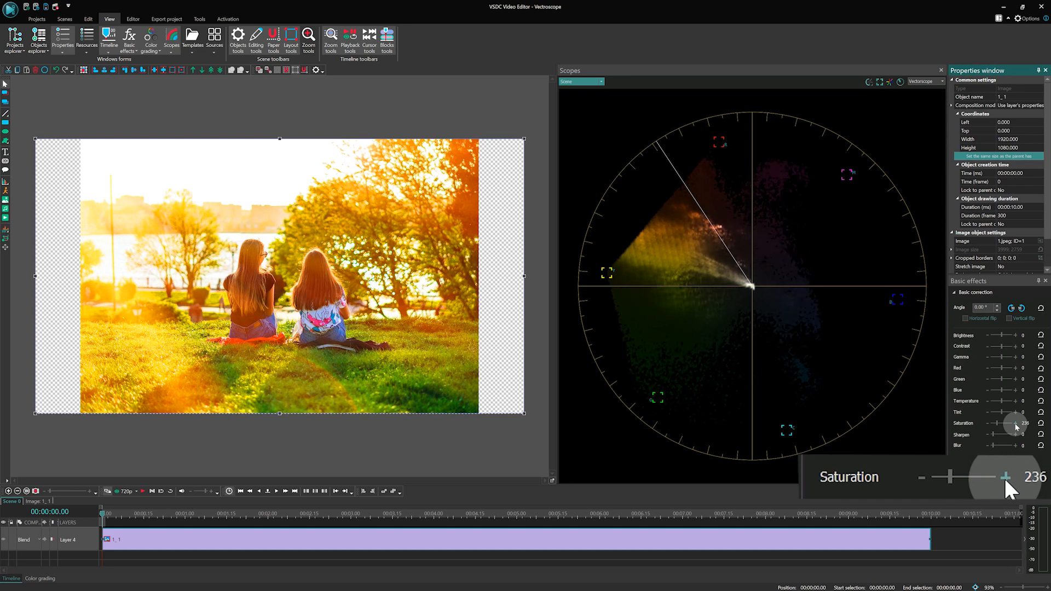
pyautogui.moveTo(999, 424); pyautogui.dragTo(1012, 424)
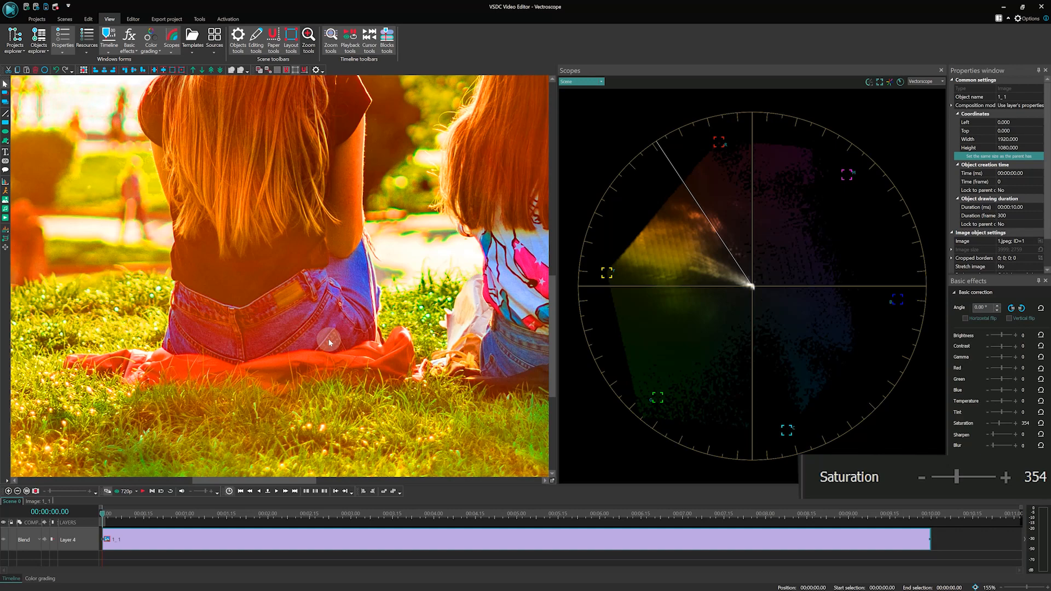
pyautogui.moveTo(969, 476); pyautogui.dragTo(999, 477)
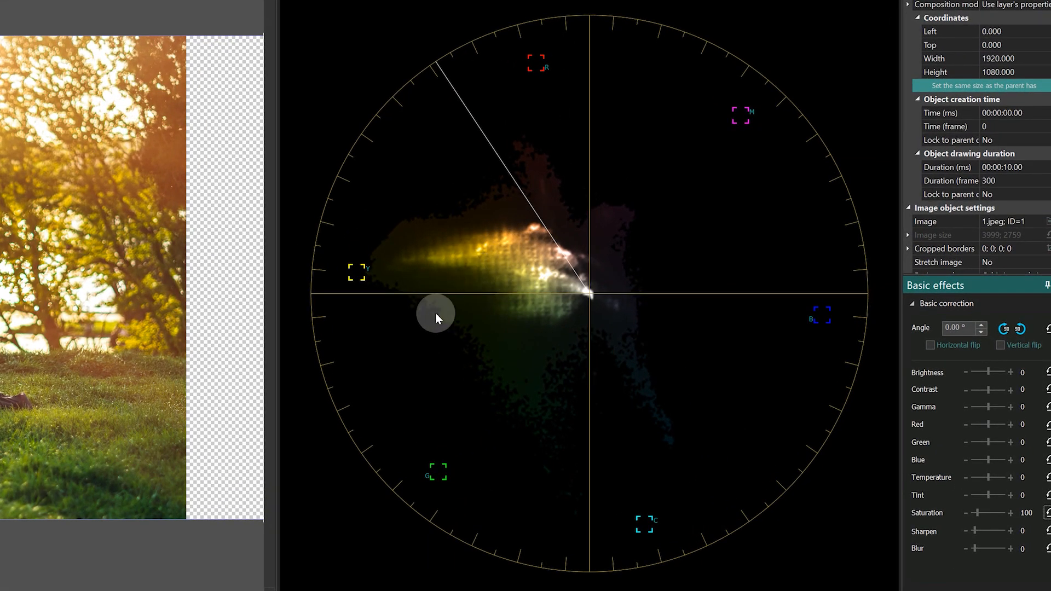
pyautogui.moveTo(478, 253)
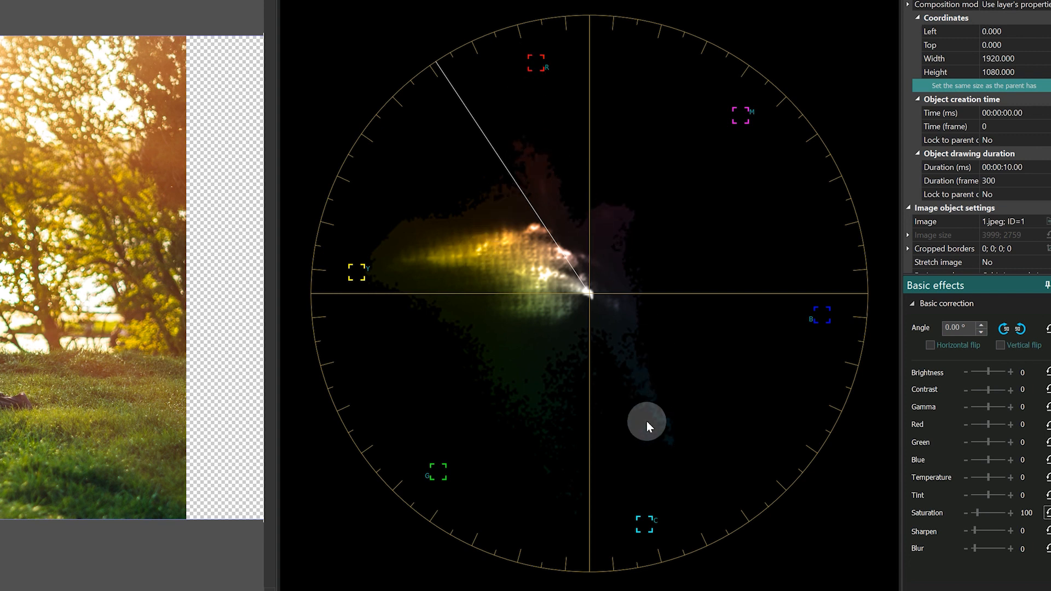
pyautogui.moveTo(647, 420)
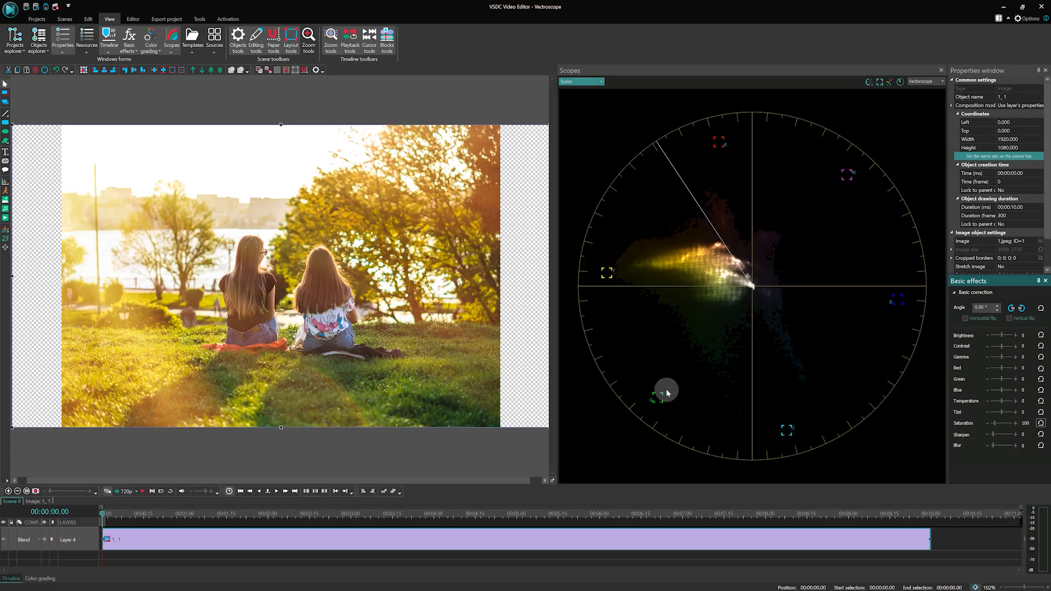
# Select the park photo clip on the timeline to adjust its Red channel
pyautogui.click(39, 578)
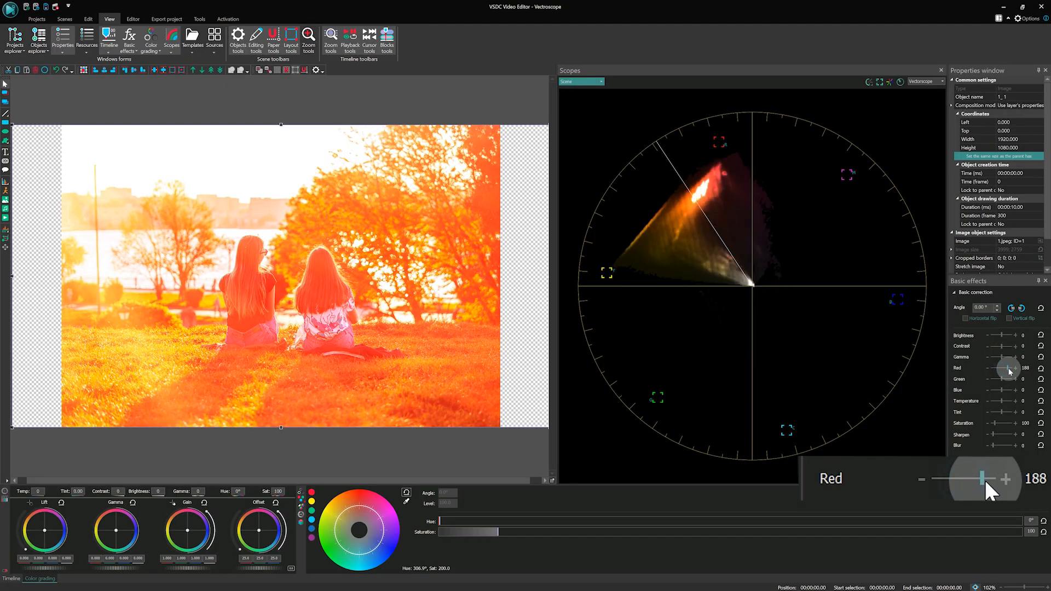
# Lower the correction slider back before previewing the blueberries clip
pyautogui.moveTo(982, 478); pyautogui.dragTo(966, 478)
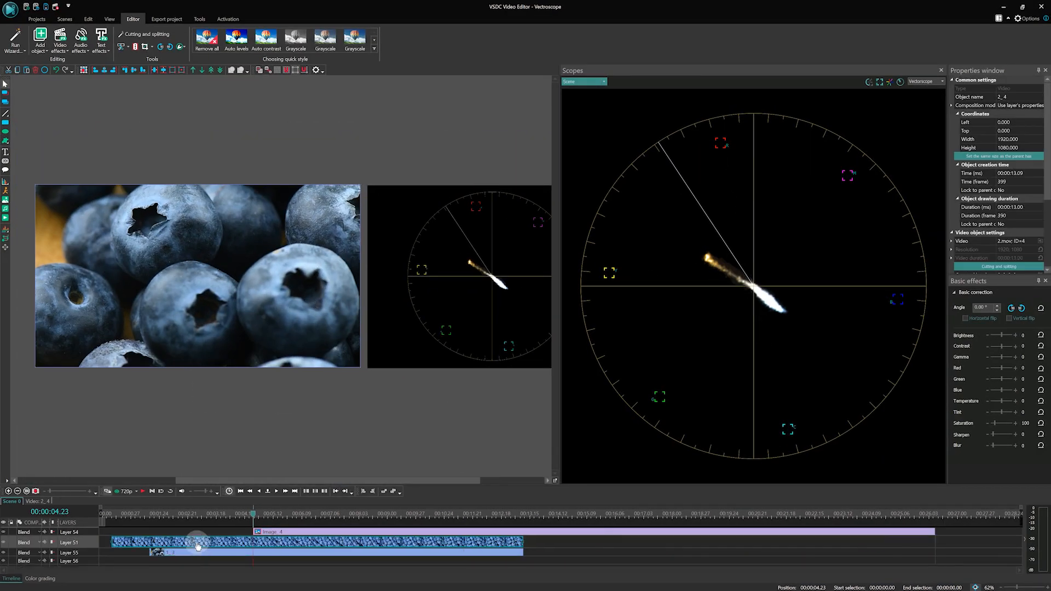
# Select the blueberries clip, then move on to the woman's portrait project
pyautogui.click(40, 578)
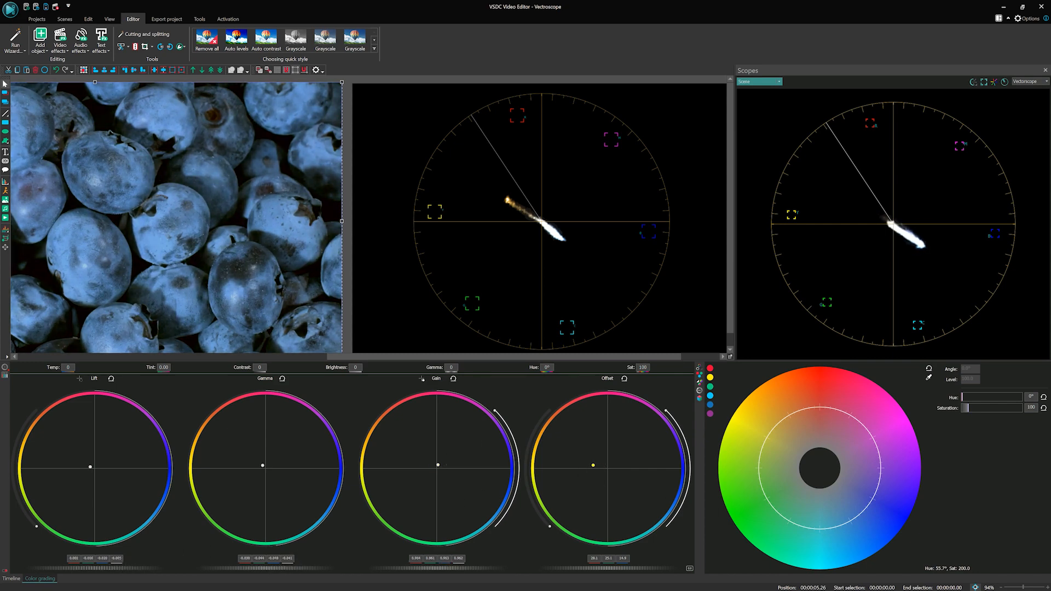
pyautogui.click(11, 578)
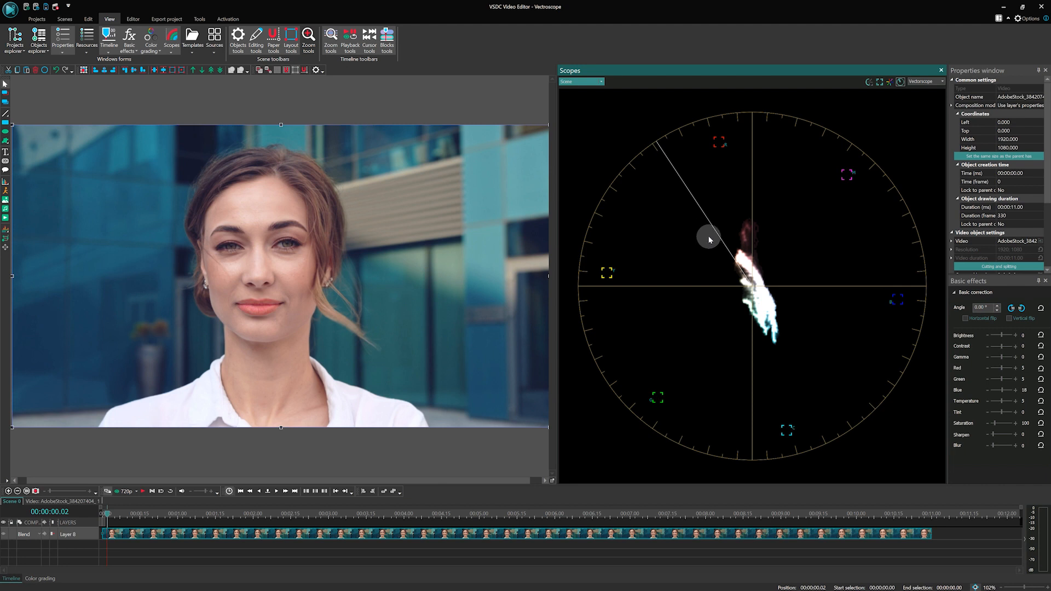
pyautogui.moveTo(722, 252)
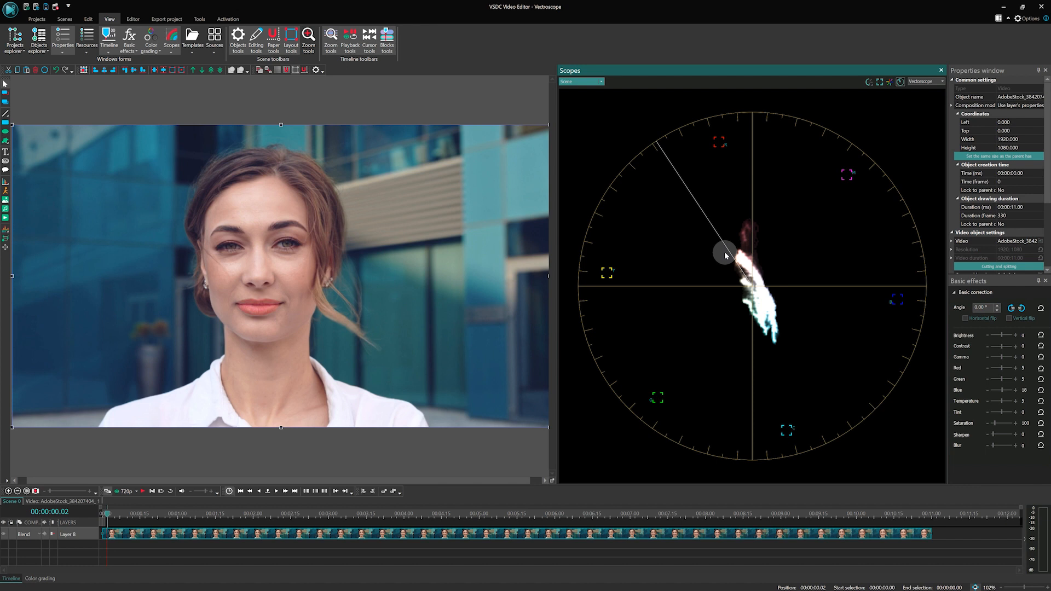
# Pick the Free shape tool to draw a black shape over the woman's face
pyautogui.click(133, 18)
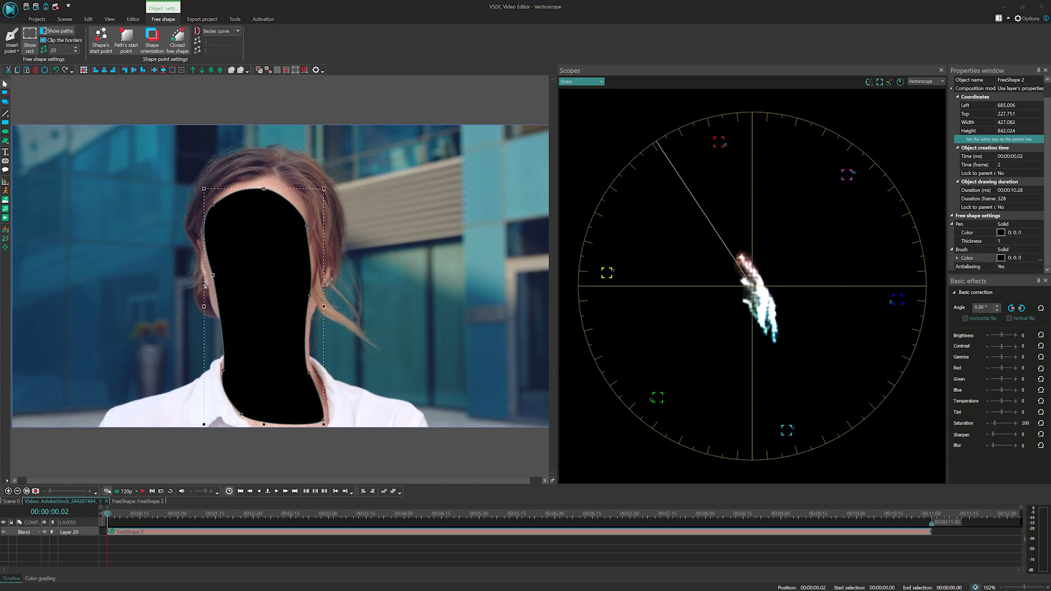
# Set the face shape as a mask so only her skin shows on the vectorscope
pyautogui.click(23, 532)
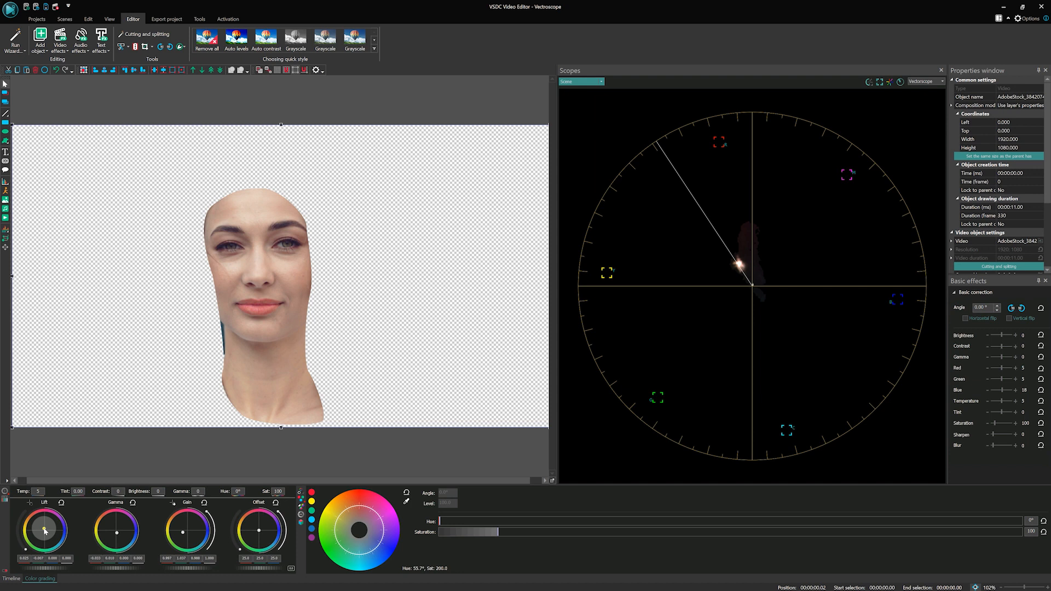
# Show the whole portrait again and return from the face mask layer to the main scene
pyautogui.click(11, 578)
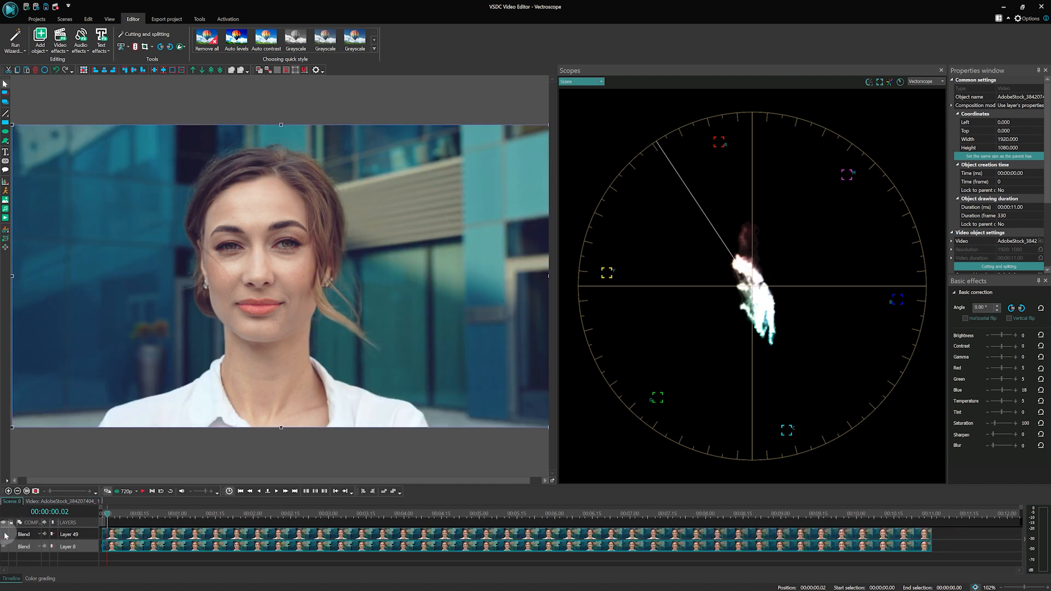
pyautogui.click(141, 549)
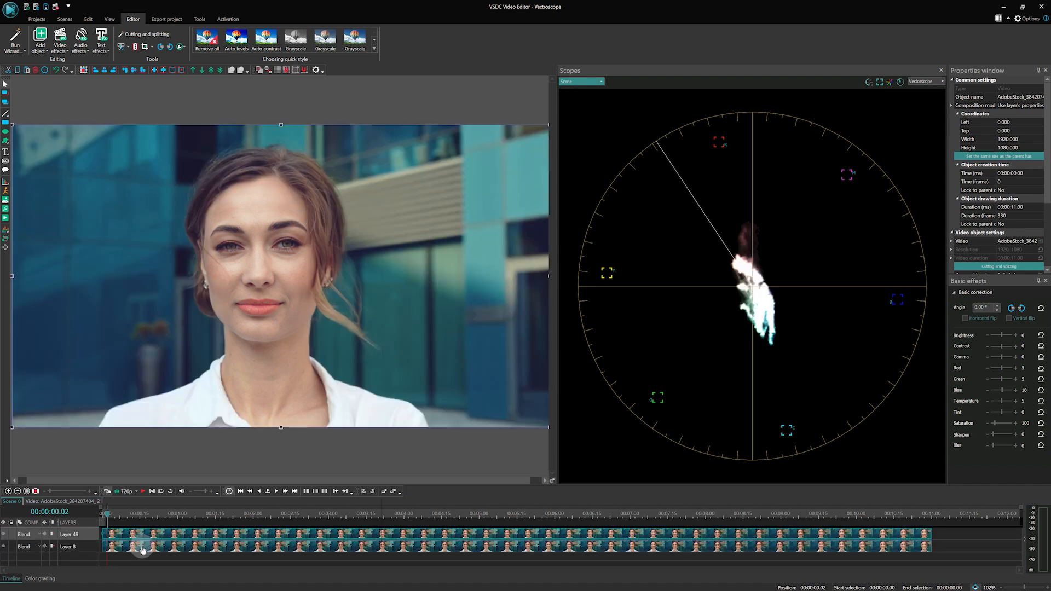
pyautogui.moveTo(995, 401); pyautogui.dragTo(999, 401)
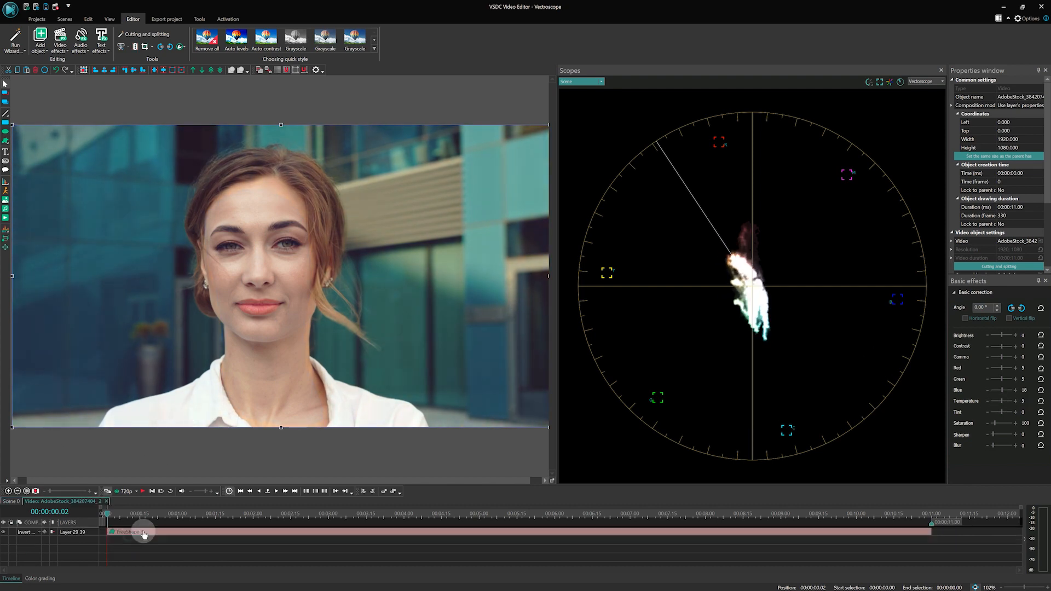
pyautogui.click(59, 40)
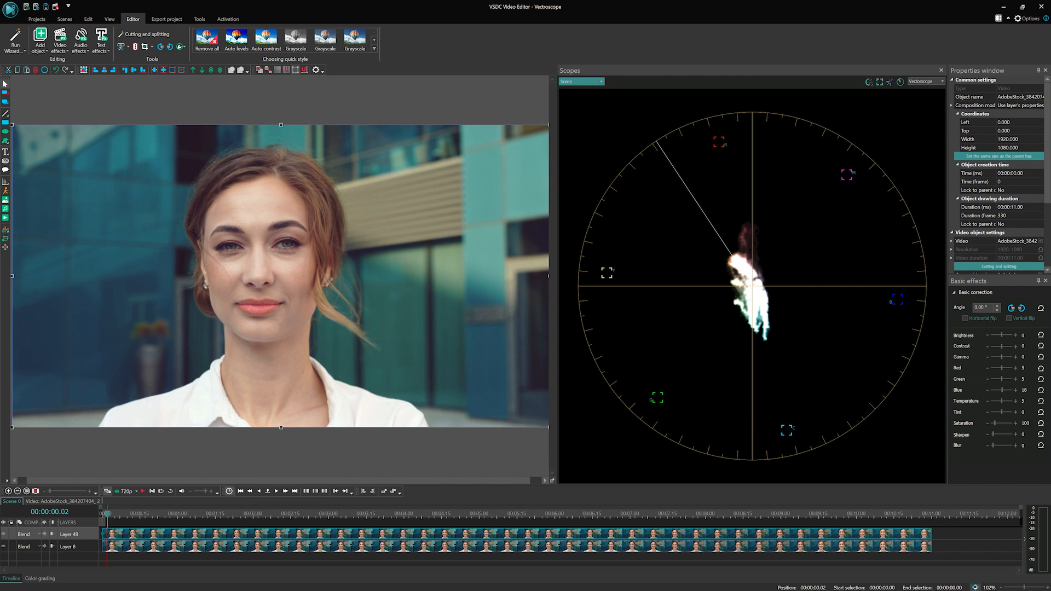
# Shift the Offset wheel slightly so the portrait's skin tones drift toward the skin tone line
pyautogui.click(39, 578)
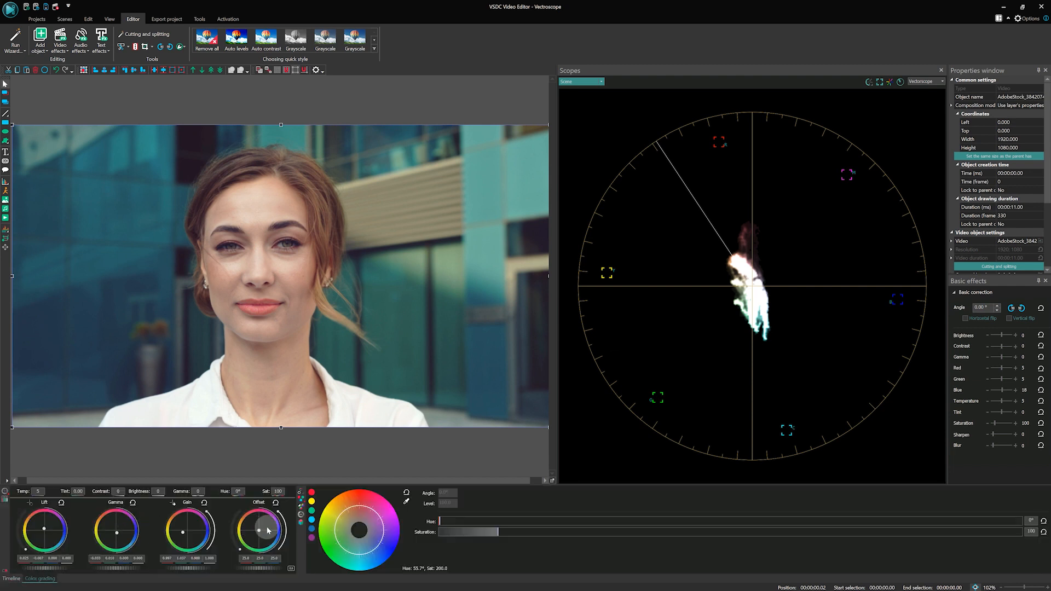
pyautogui.moveTo(258, 531); pyautogui.dragTo(262, 527)
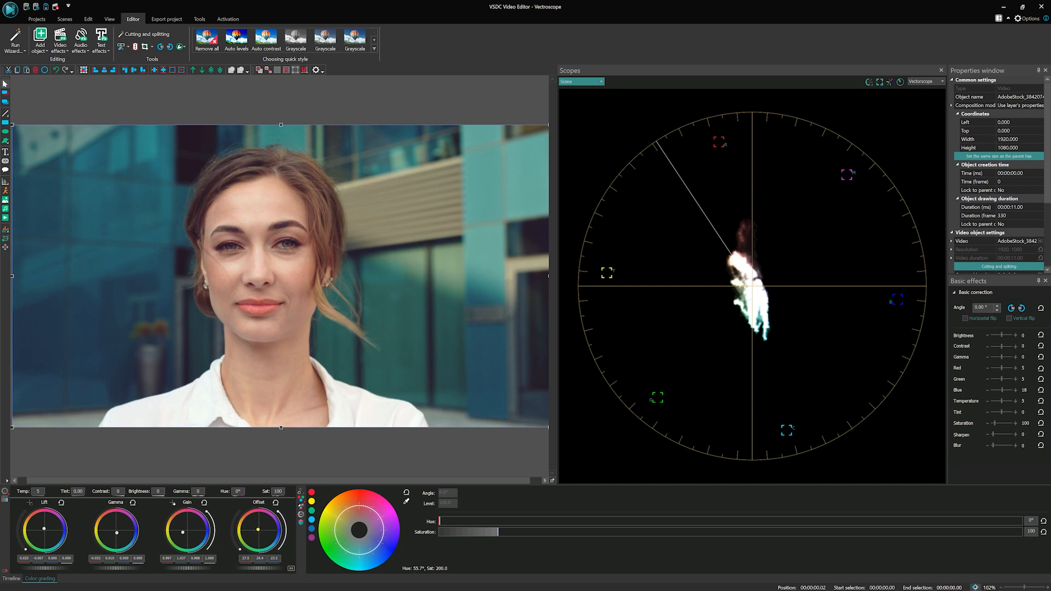
pyautogui.click(10, 578)
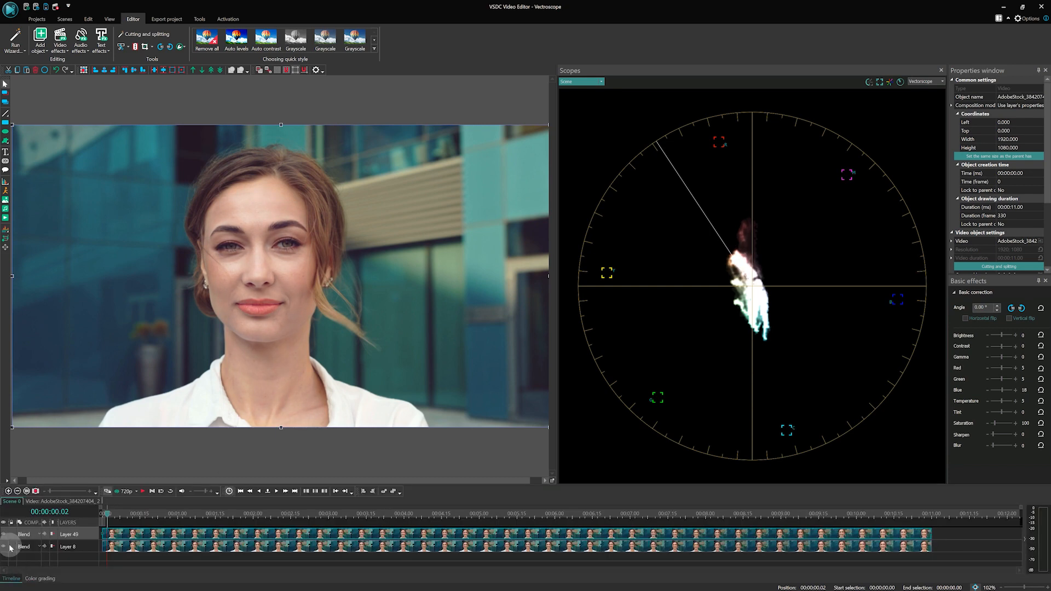